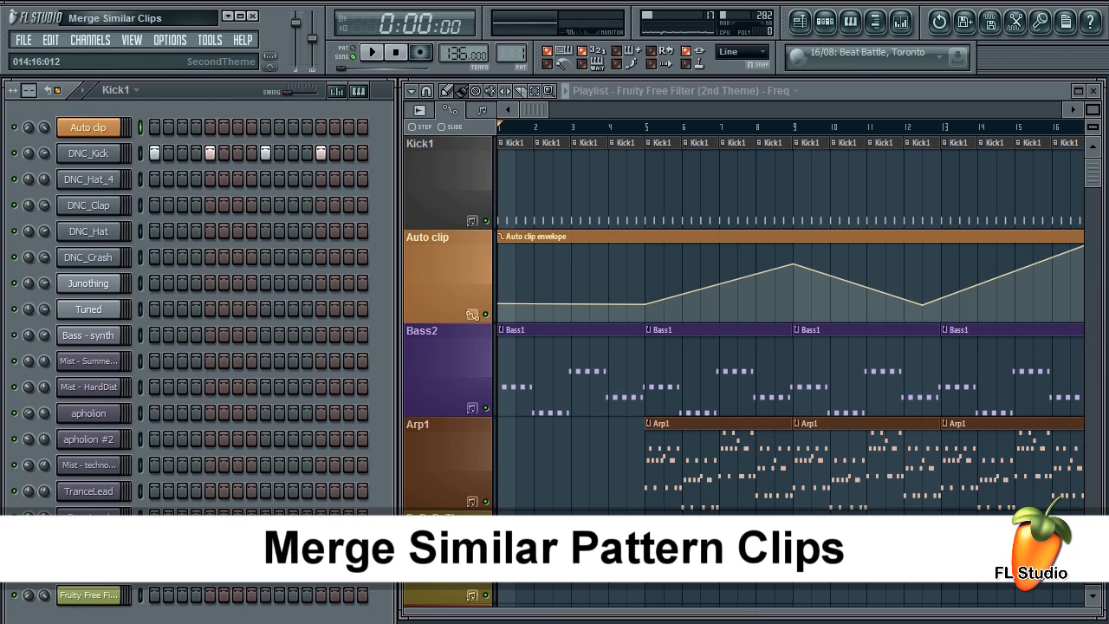
- Reveal the Playlist's Edit commands with 'Merge similar pattern clips' visible
{"action": "left_click", "coordinate": [425, 90]}
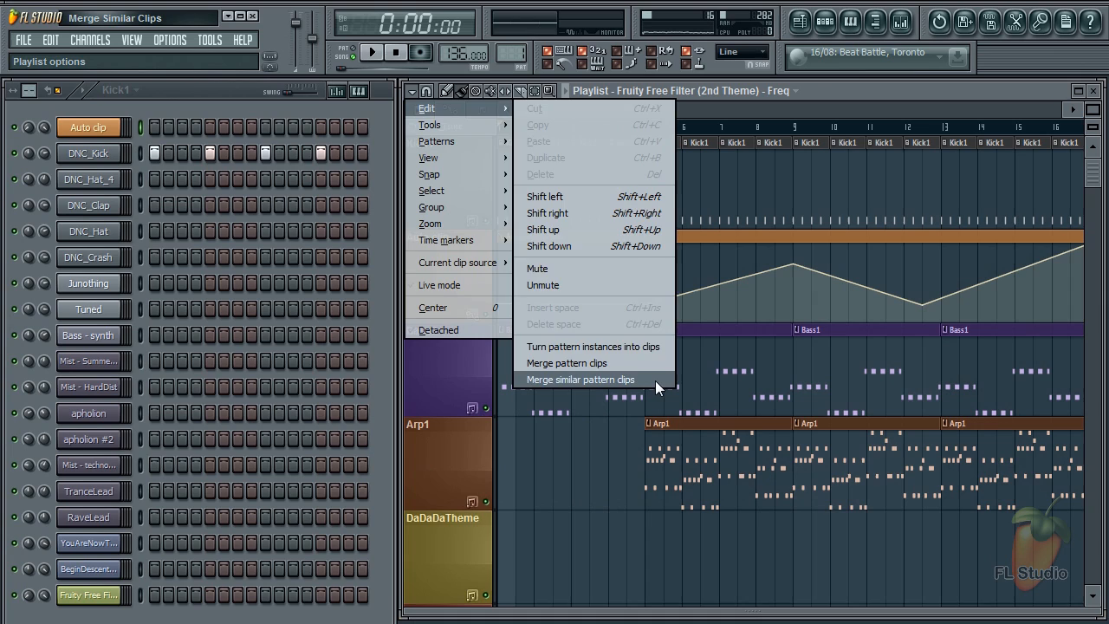
- Dismiss the menu, play the whole arrangement to preview it, then stop playback
{"action": "left_click", "coordinate": [580, 380]}
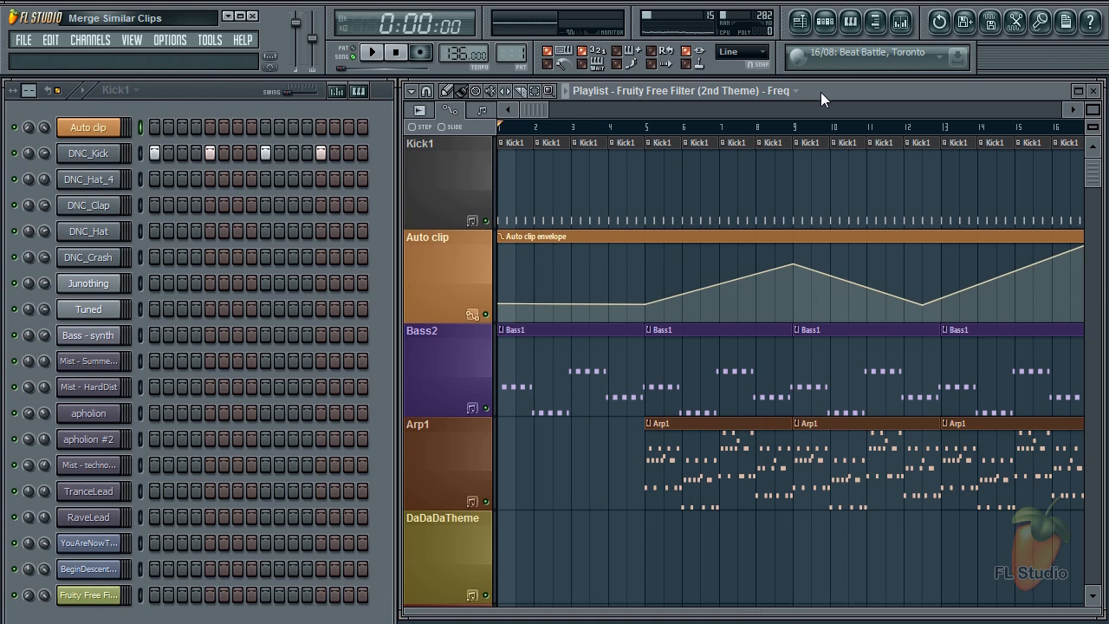
{"action": "mouse_move", "coordinate": [656, 173]}
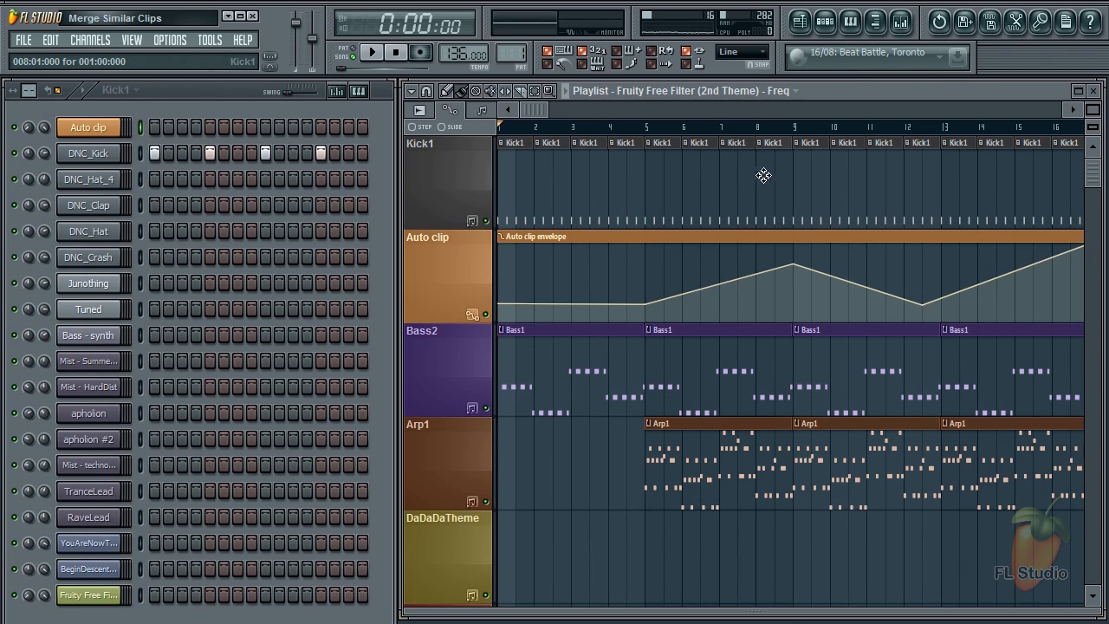
{"action": "left_click", "coordinate": [371, 52]}
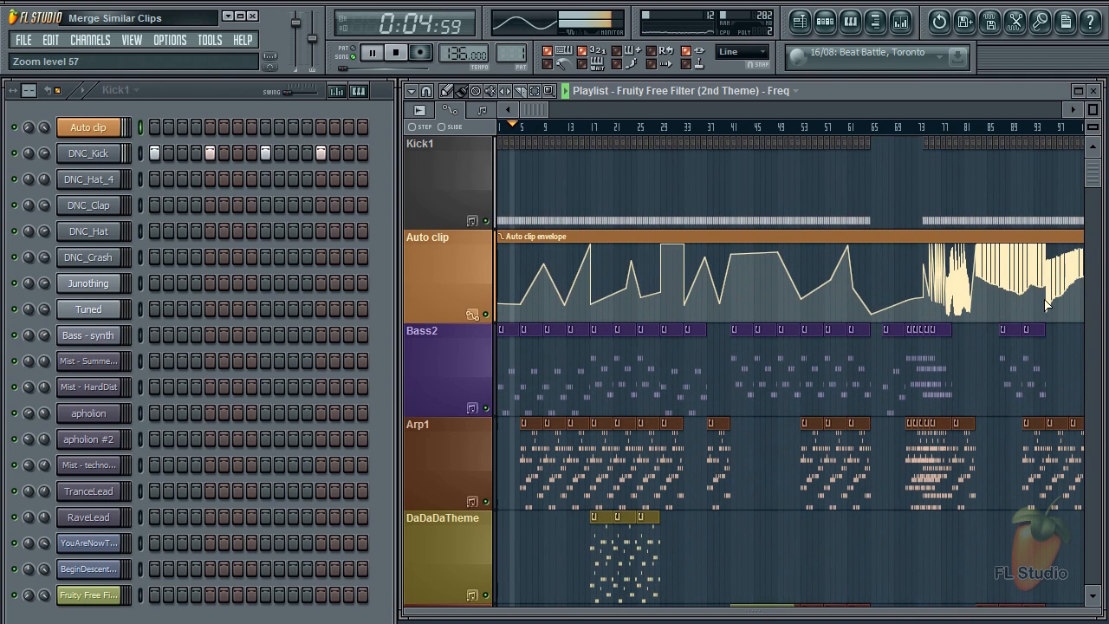
{"action": "left_click", "coordinate": [371, 52]}
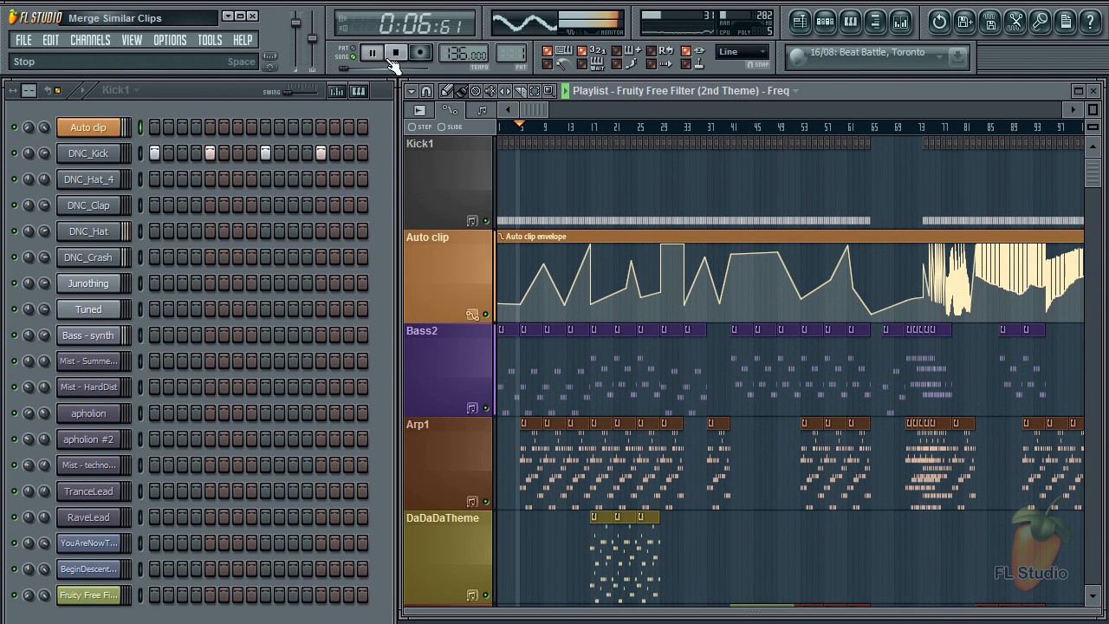
{"action": "left_click", "coordinate": [370, 52]}
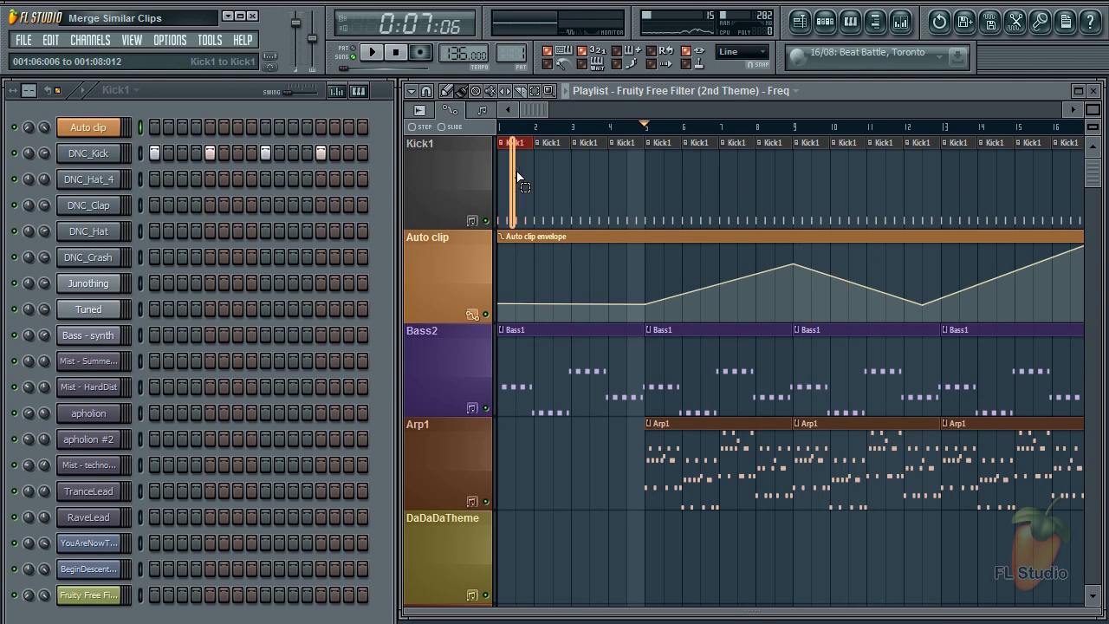
- Select the first Kick1 clips and reach 'Merge similar pattern clips' in the Playlist Edit commands
{"action": "left_click_drag", "start_coordinate": [516, 174], "coordinate": [638, 211]}
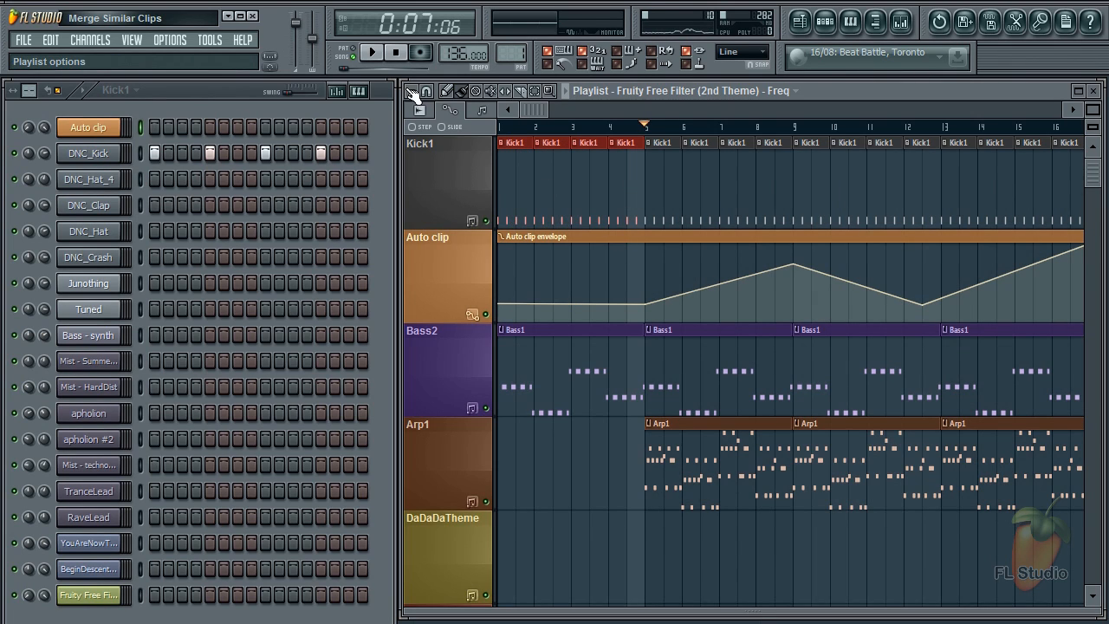
{"action": "left_click", "coordinate": [426, 90]}
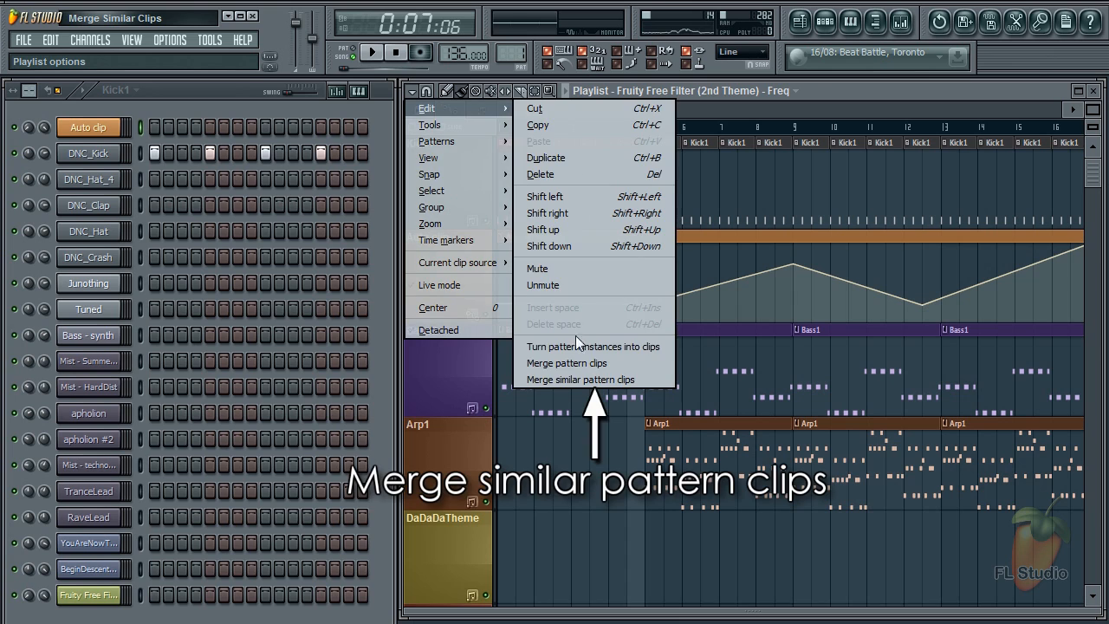
{"action": "mouse_move", "coordinate": [580, 379]}
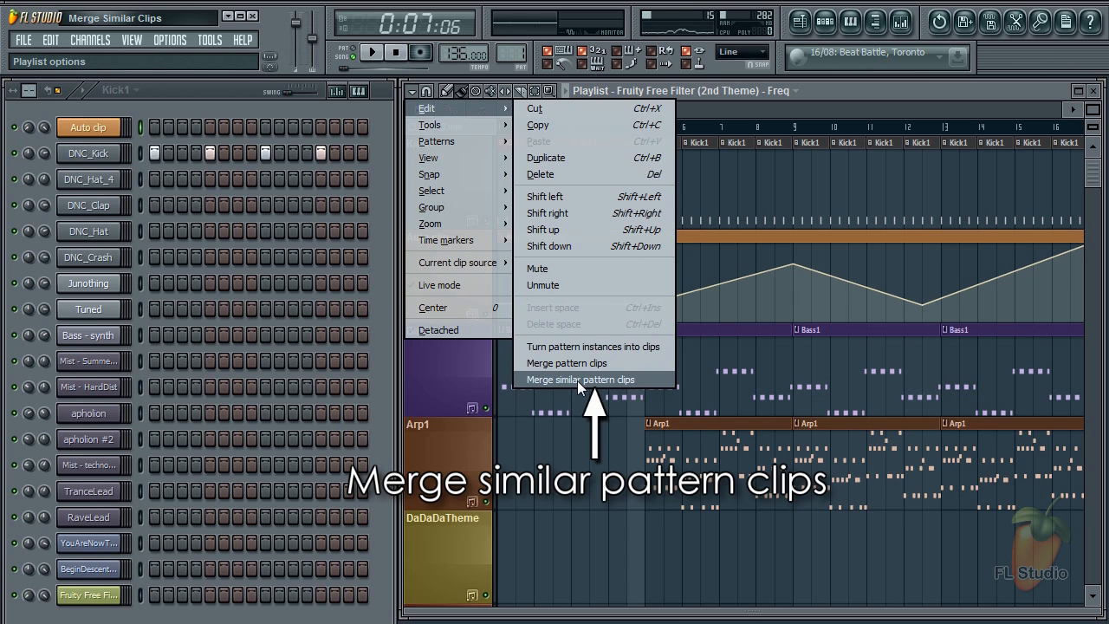
{"action": "left_click", "coordinate": [578, 379]}
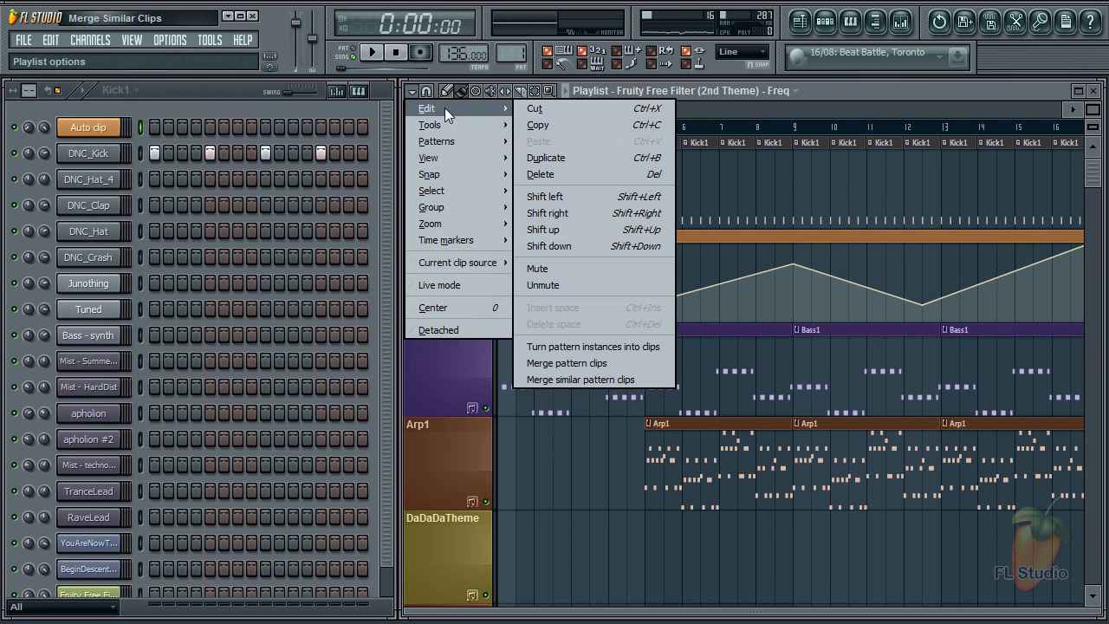
- Merge the Kick1 clips into four-bar Kick1 #2 pattern clips and return to the Playlist options
{"action": "left_click", "coordinate": [578, 379]}
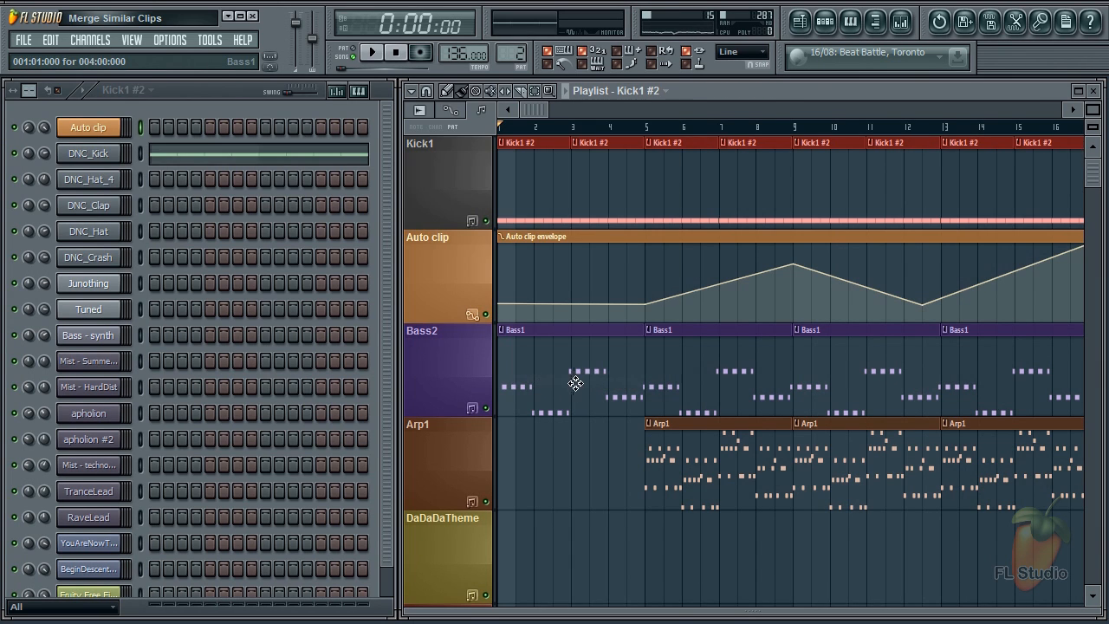
{"action": "left_click", "coordinate": [420, 90]}
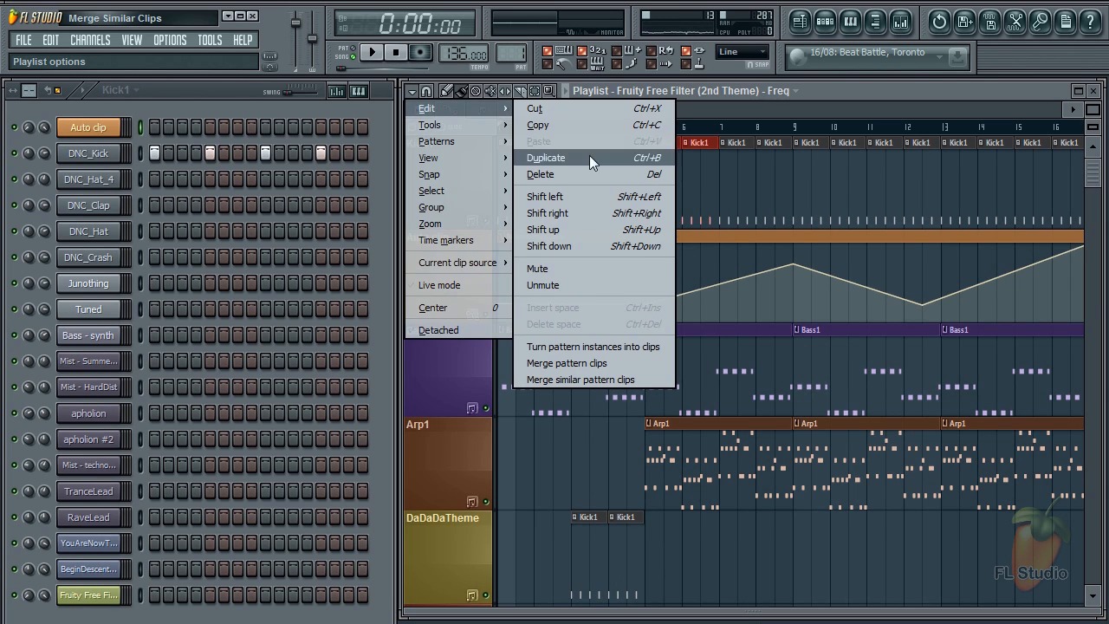
- Make the second Kick1 #2 clip a unique variation pattern and play the song to hear it
{"action": "left_click", "coordinate": [546, 157]}
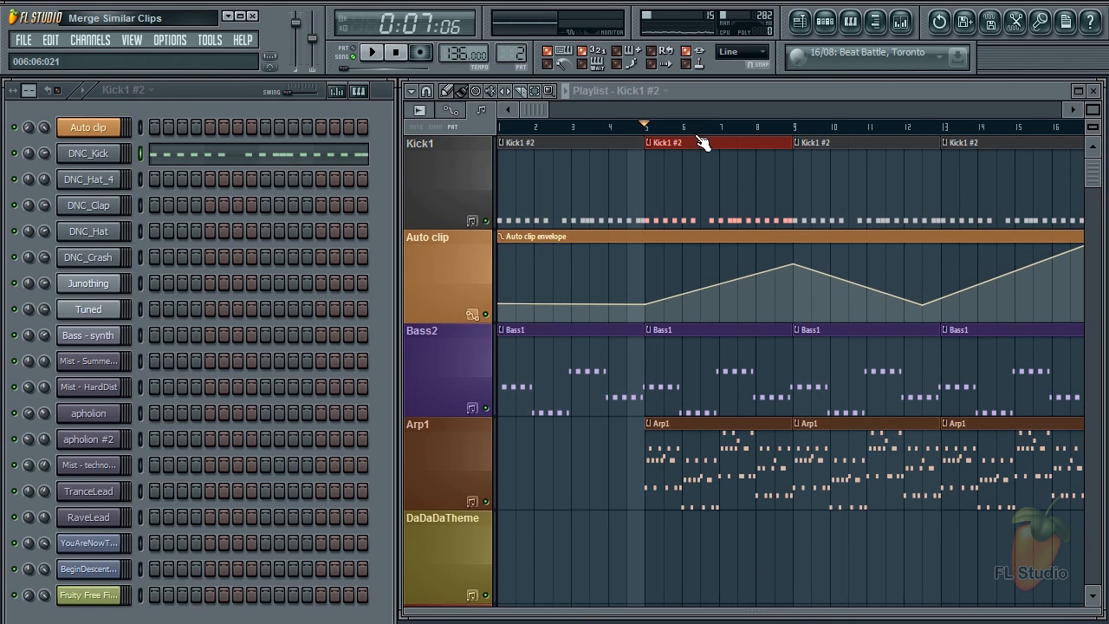
{"action": "left_click", "coordinate": [395, 52]}
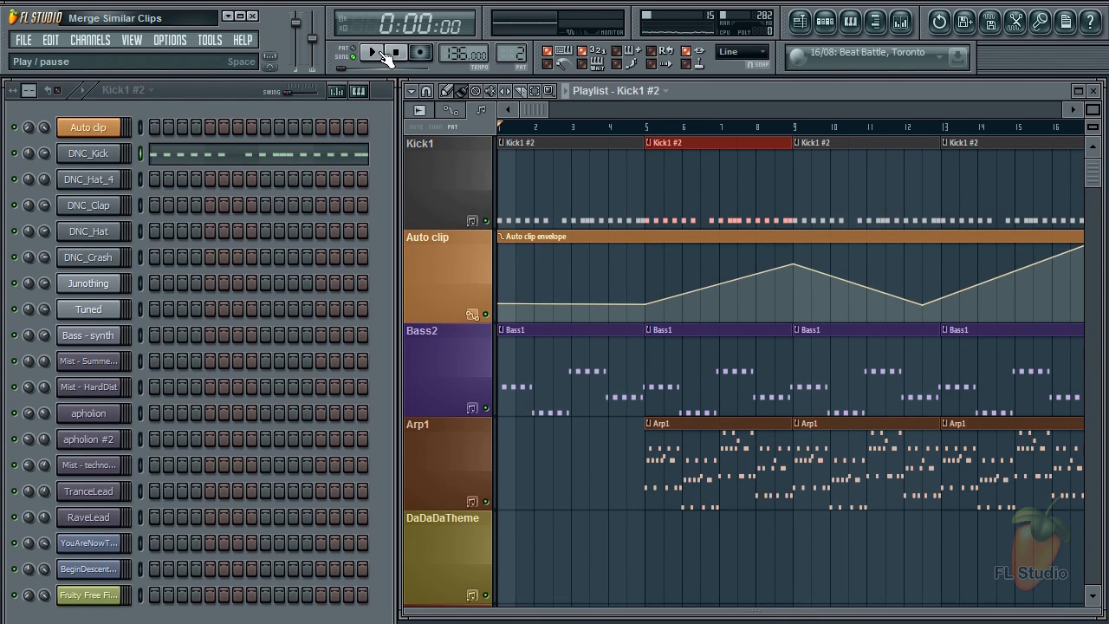